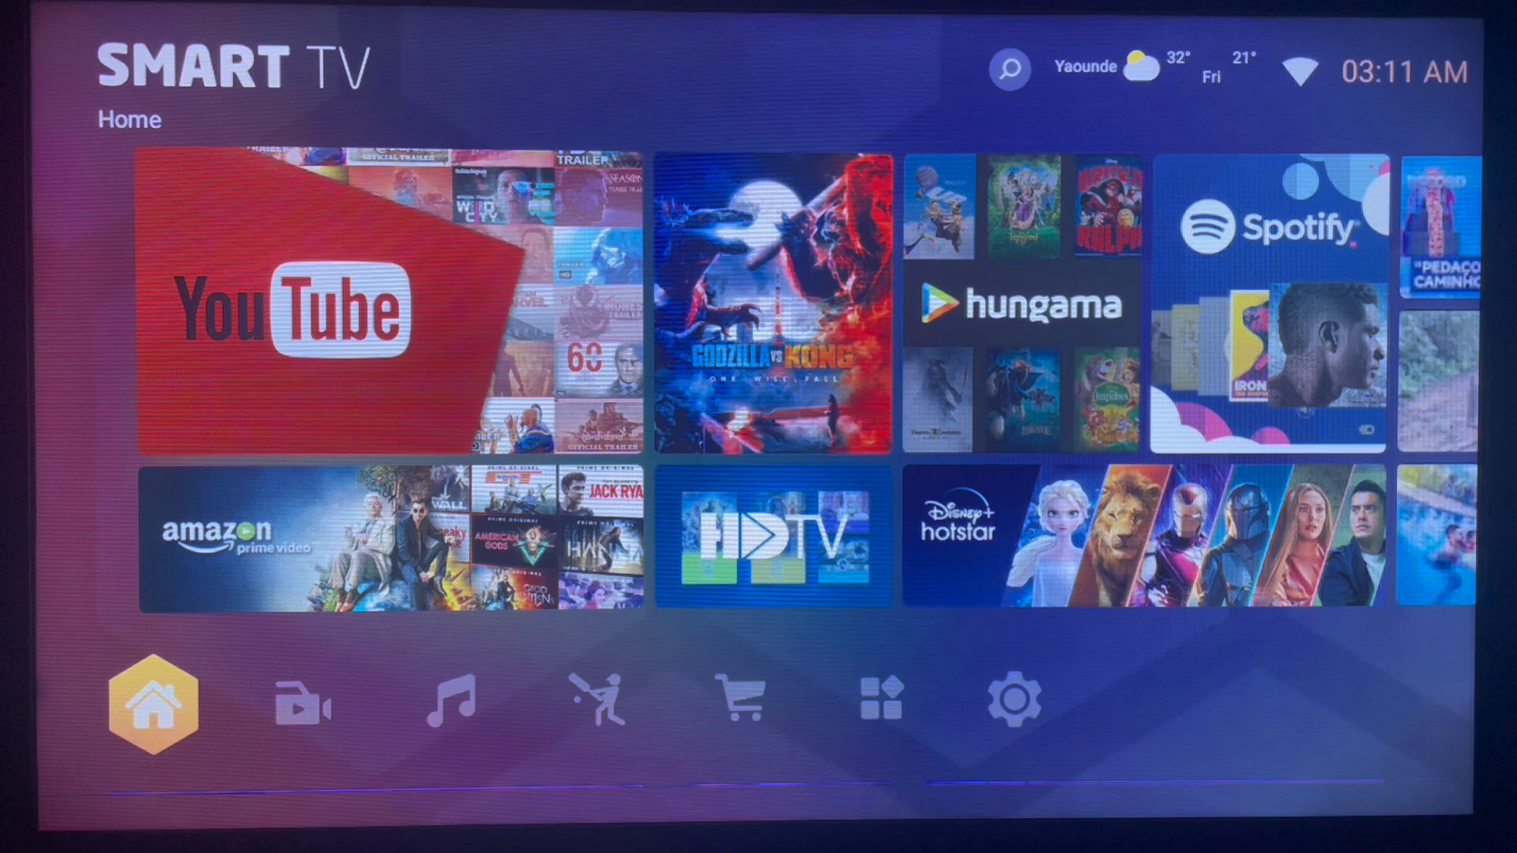
Move through Video and the store categories to reach the Installed apps page listing Downloader.
left_click(301, 700)
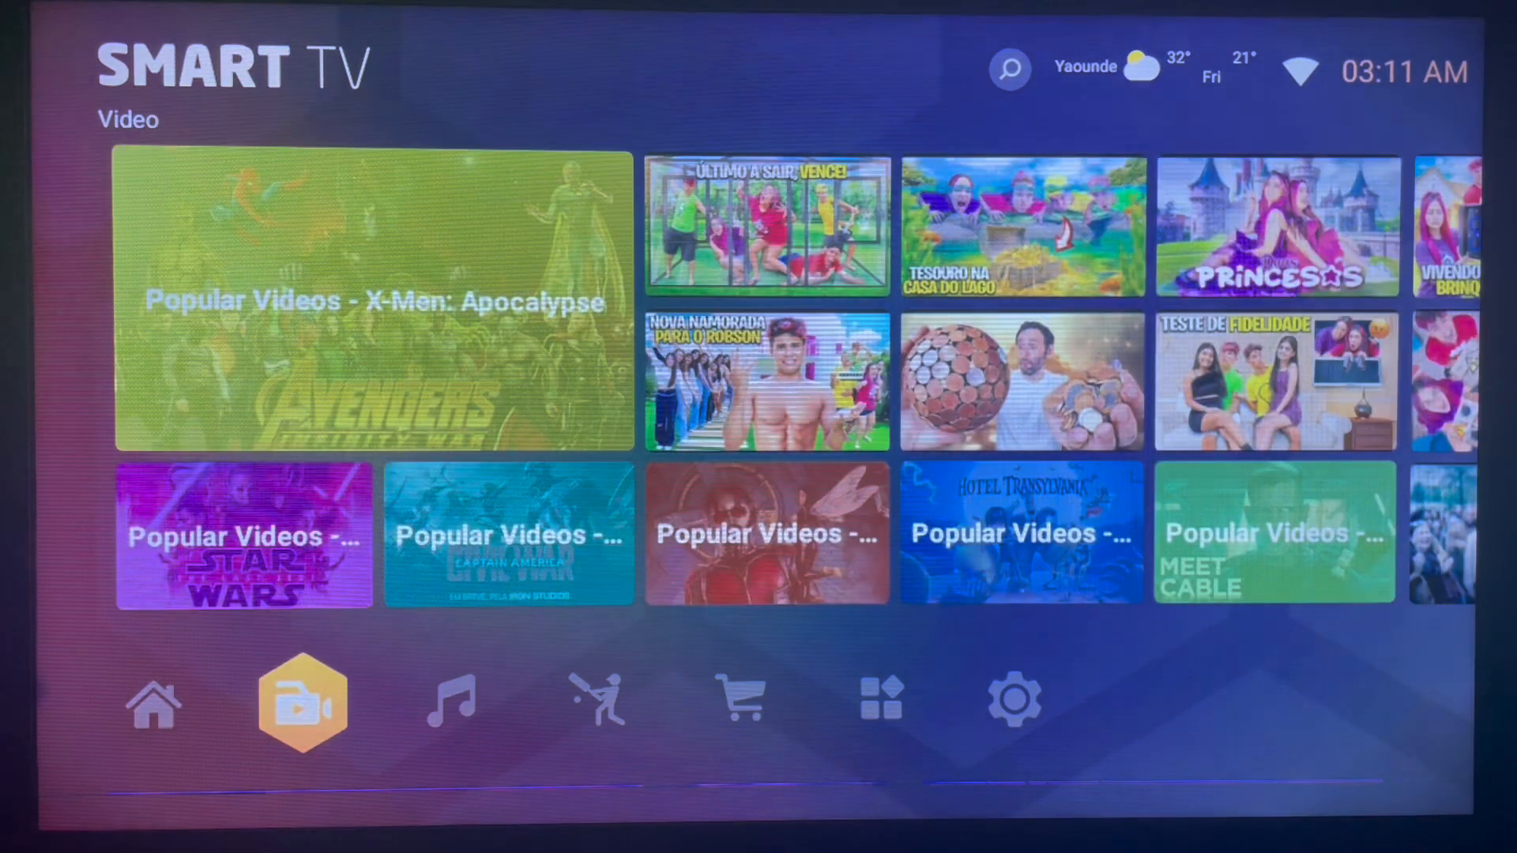
left_click(739, 699)
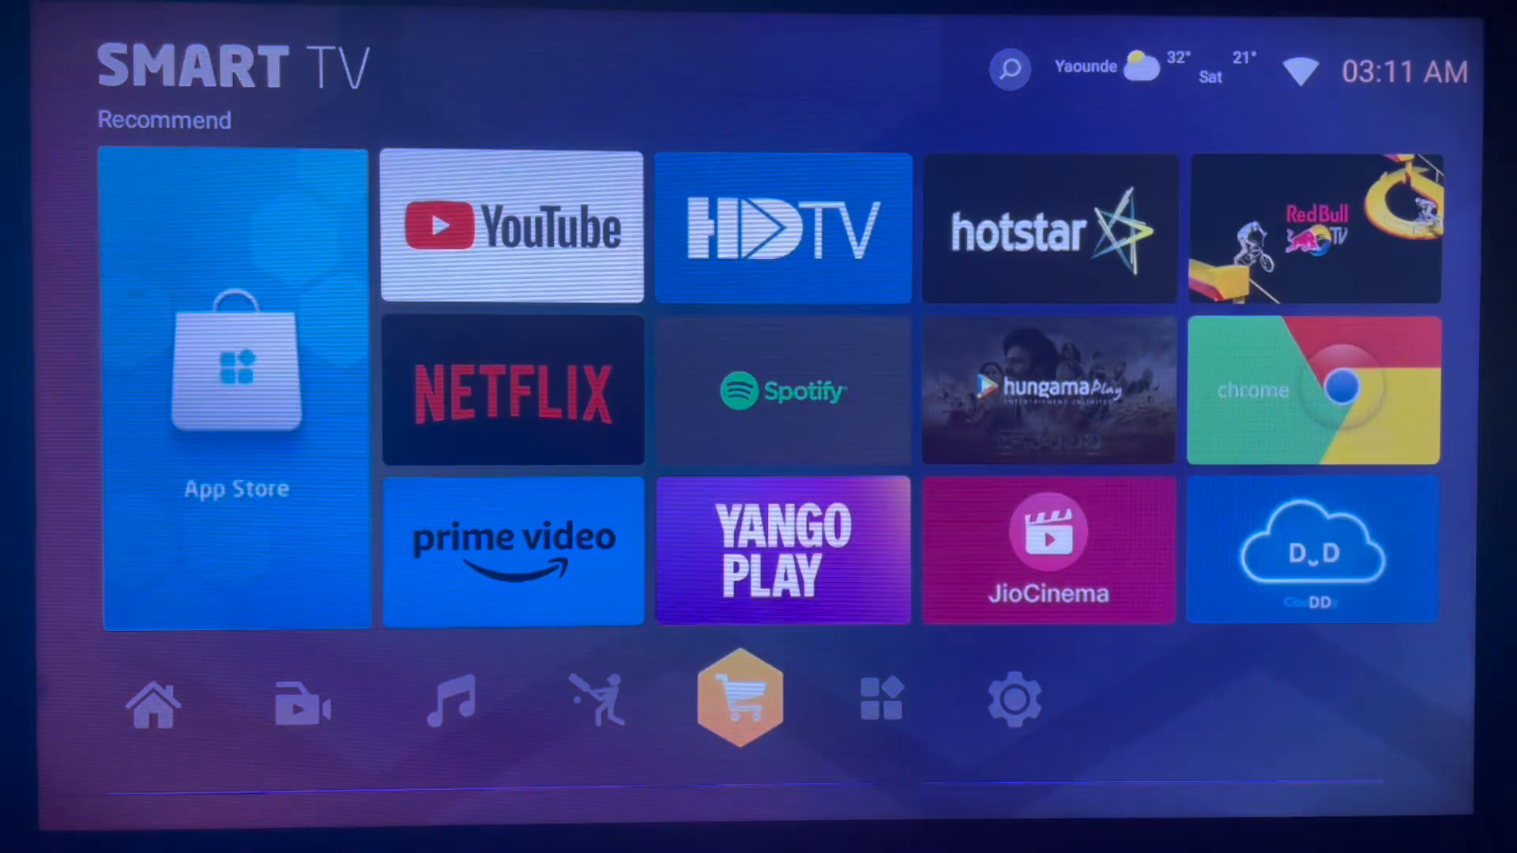
left_click(880, 702)
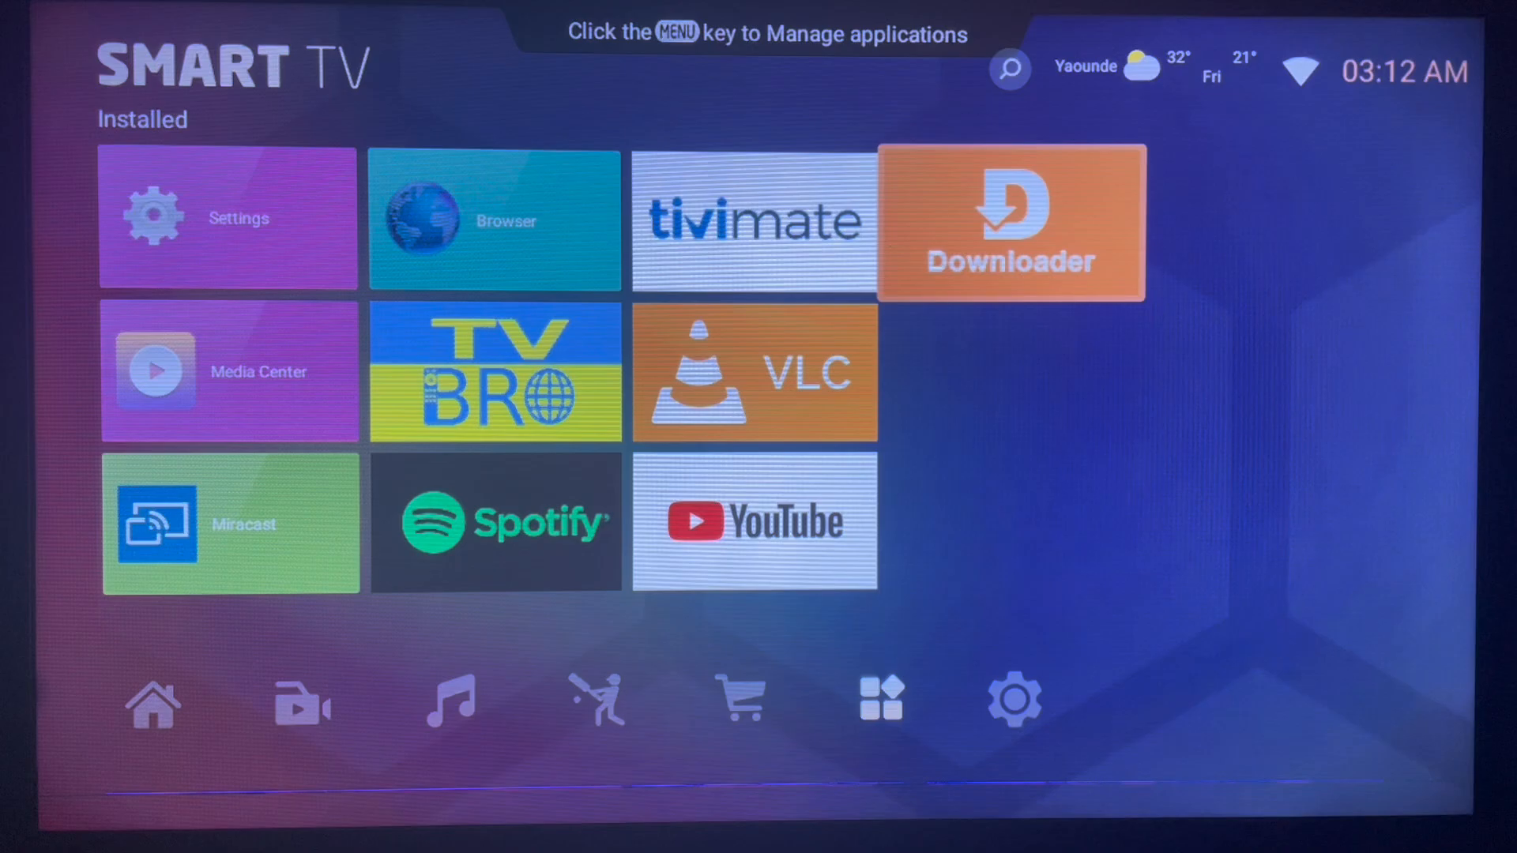
Launch Downloader from the installed apps so its URL field and keyboard are ready.
left_click(1009, 220)
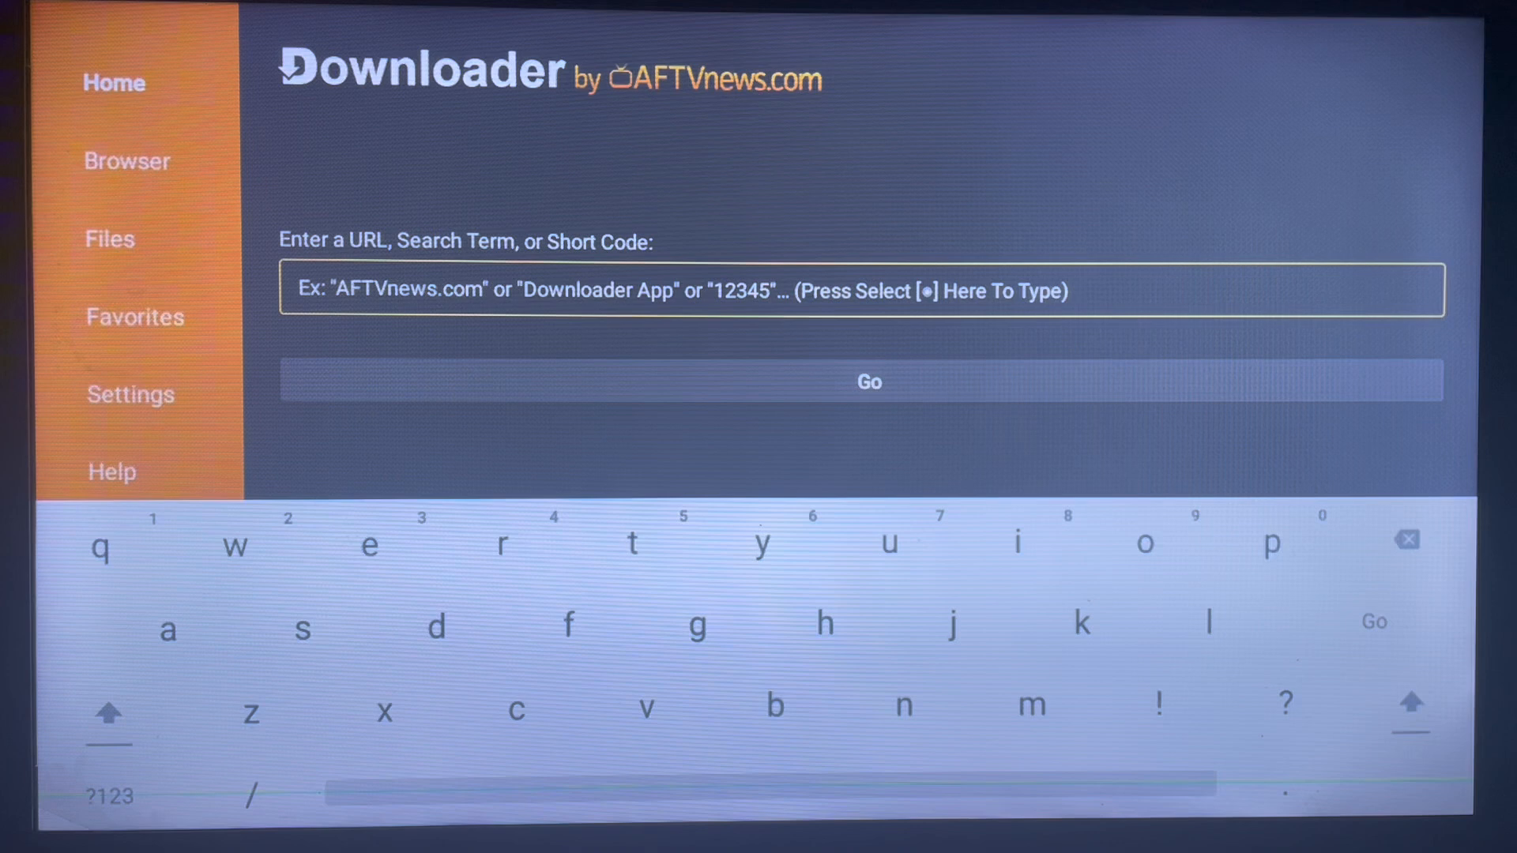
mouse_move(166, 630)
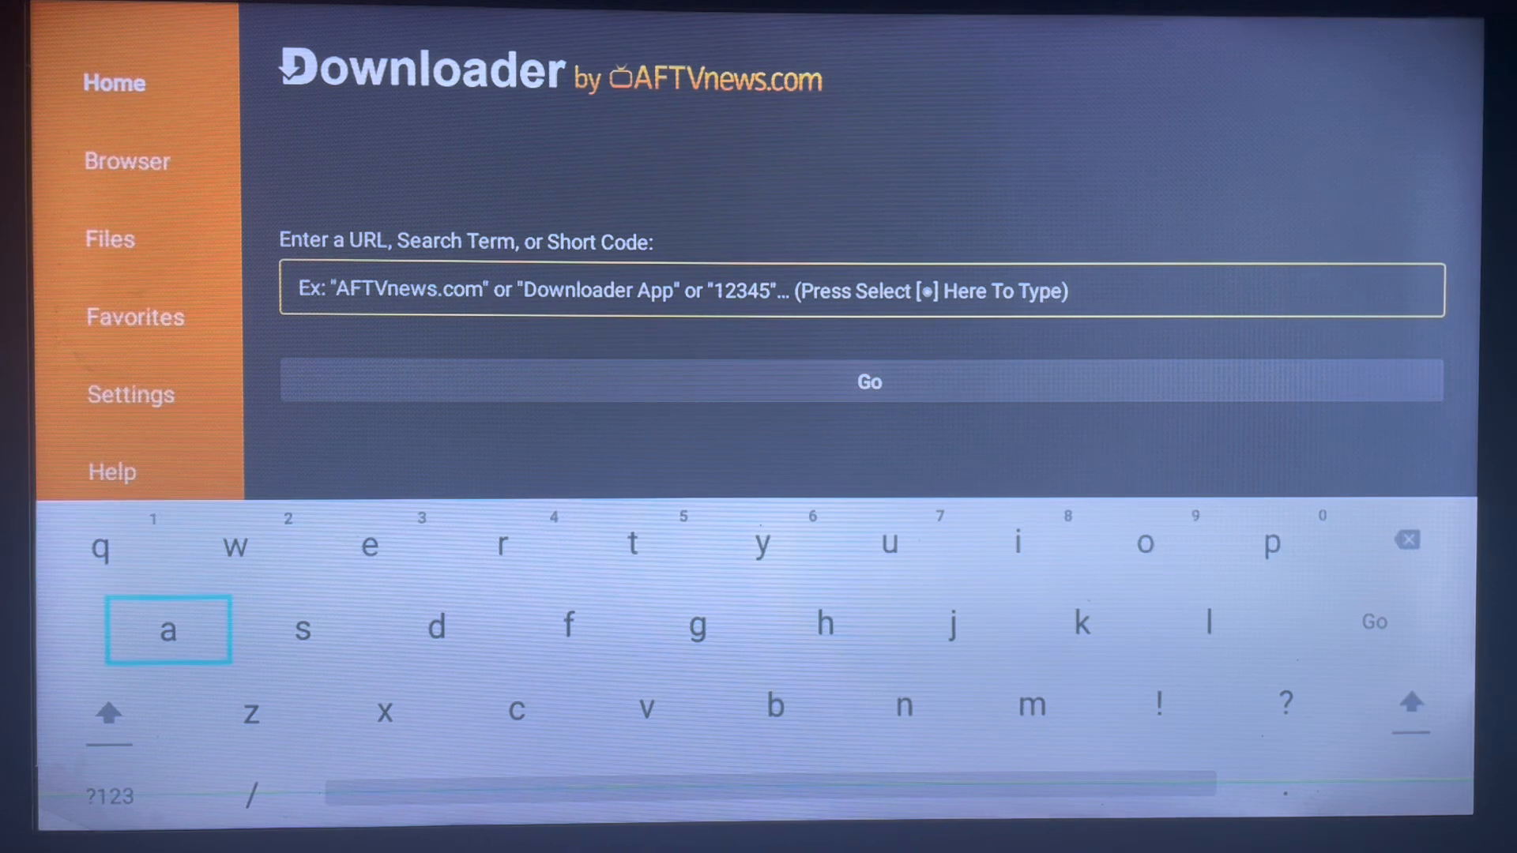
left_click(104, 795)
type("9")
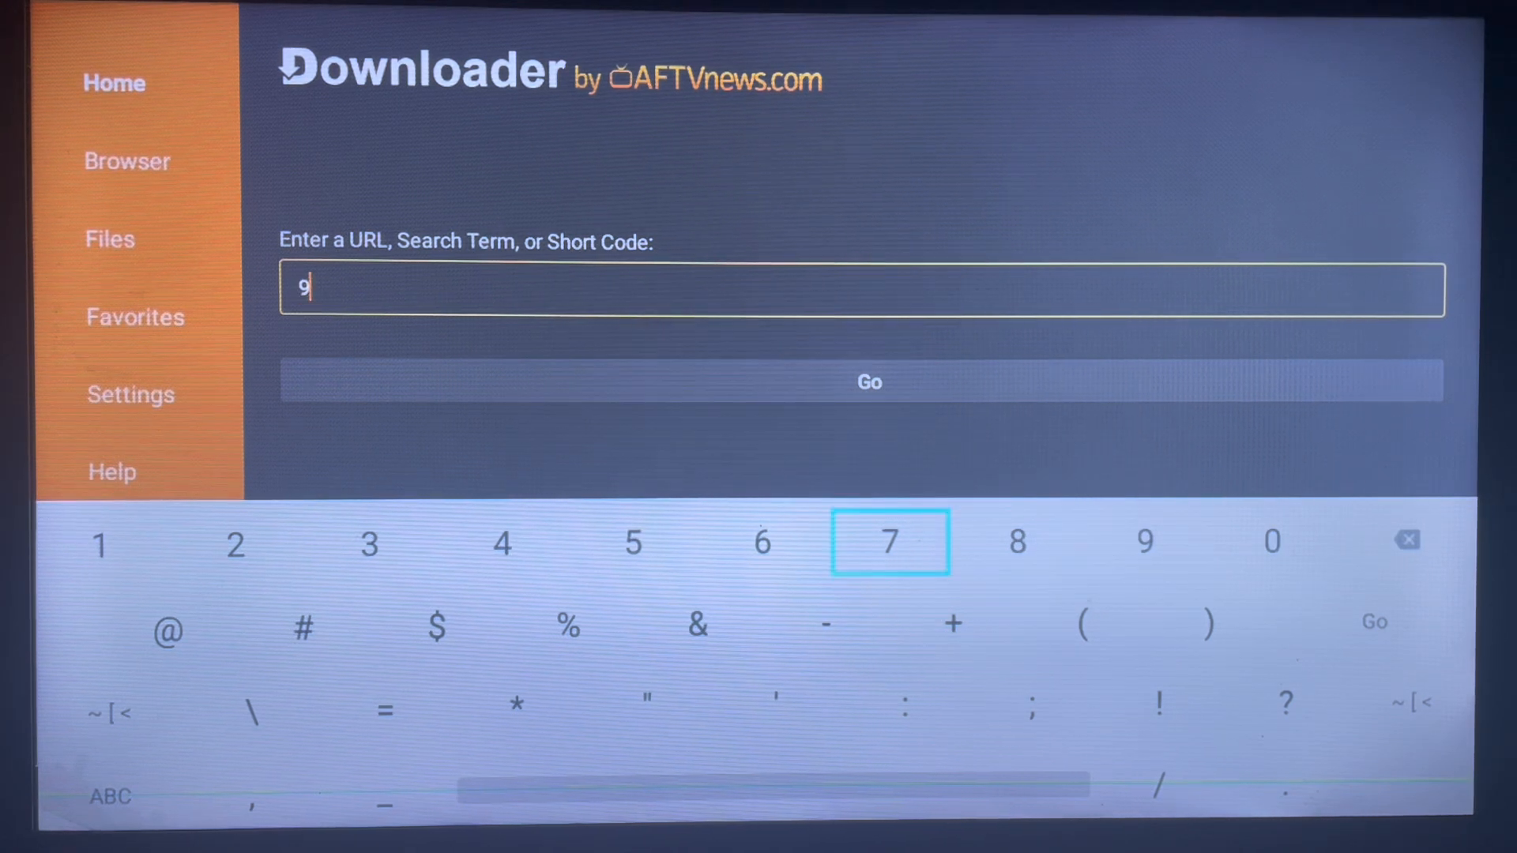
mouse_move(236, 542)
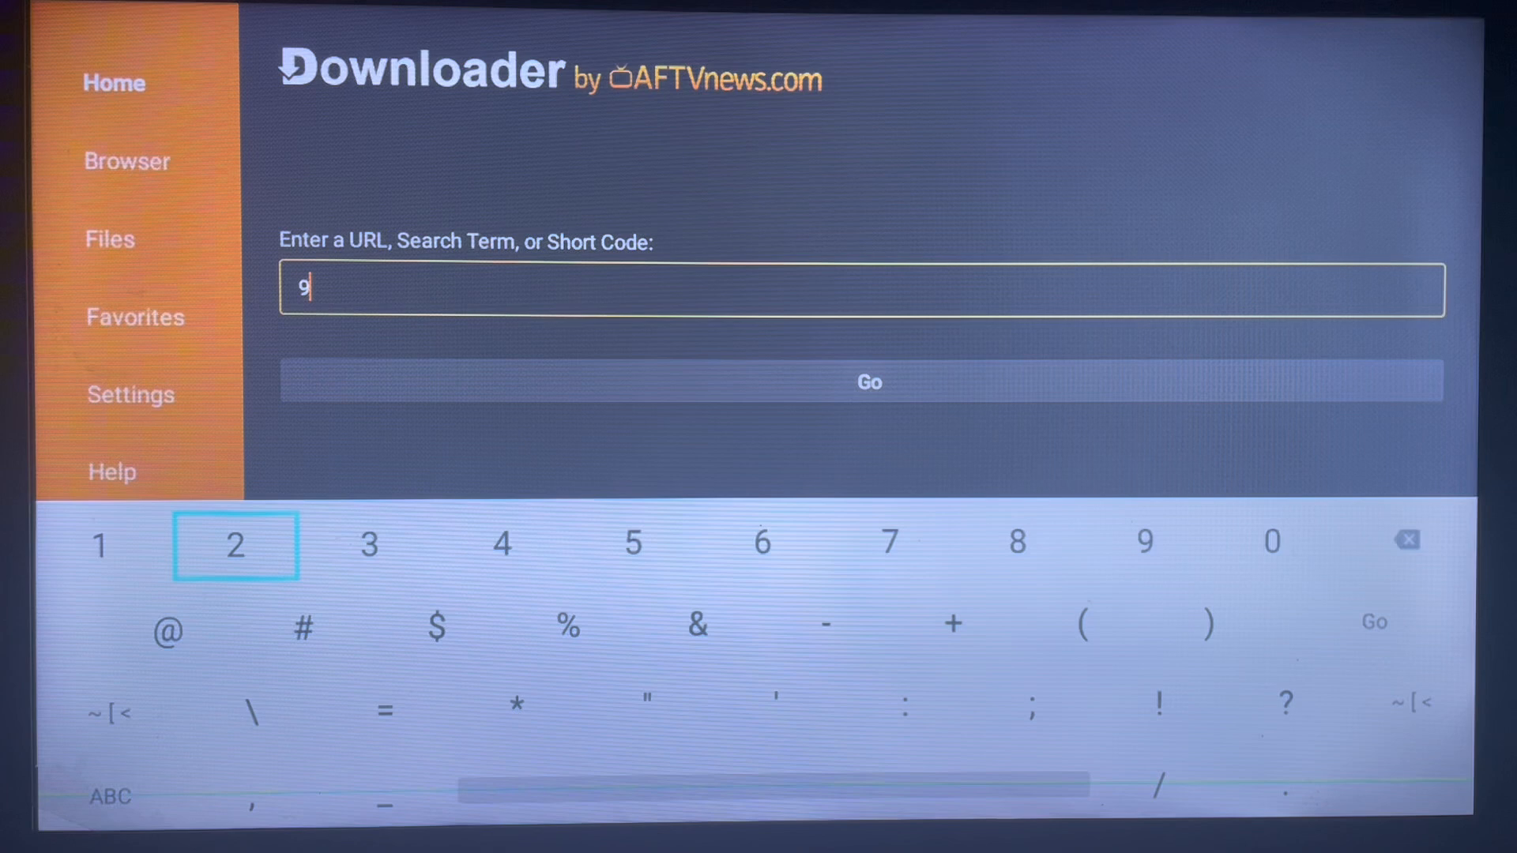
left_click(235, 545)
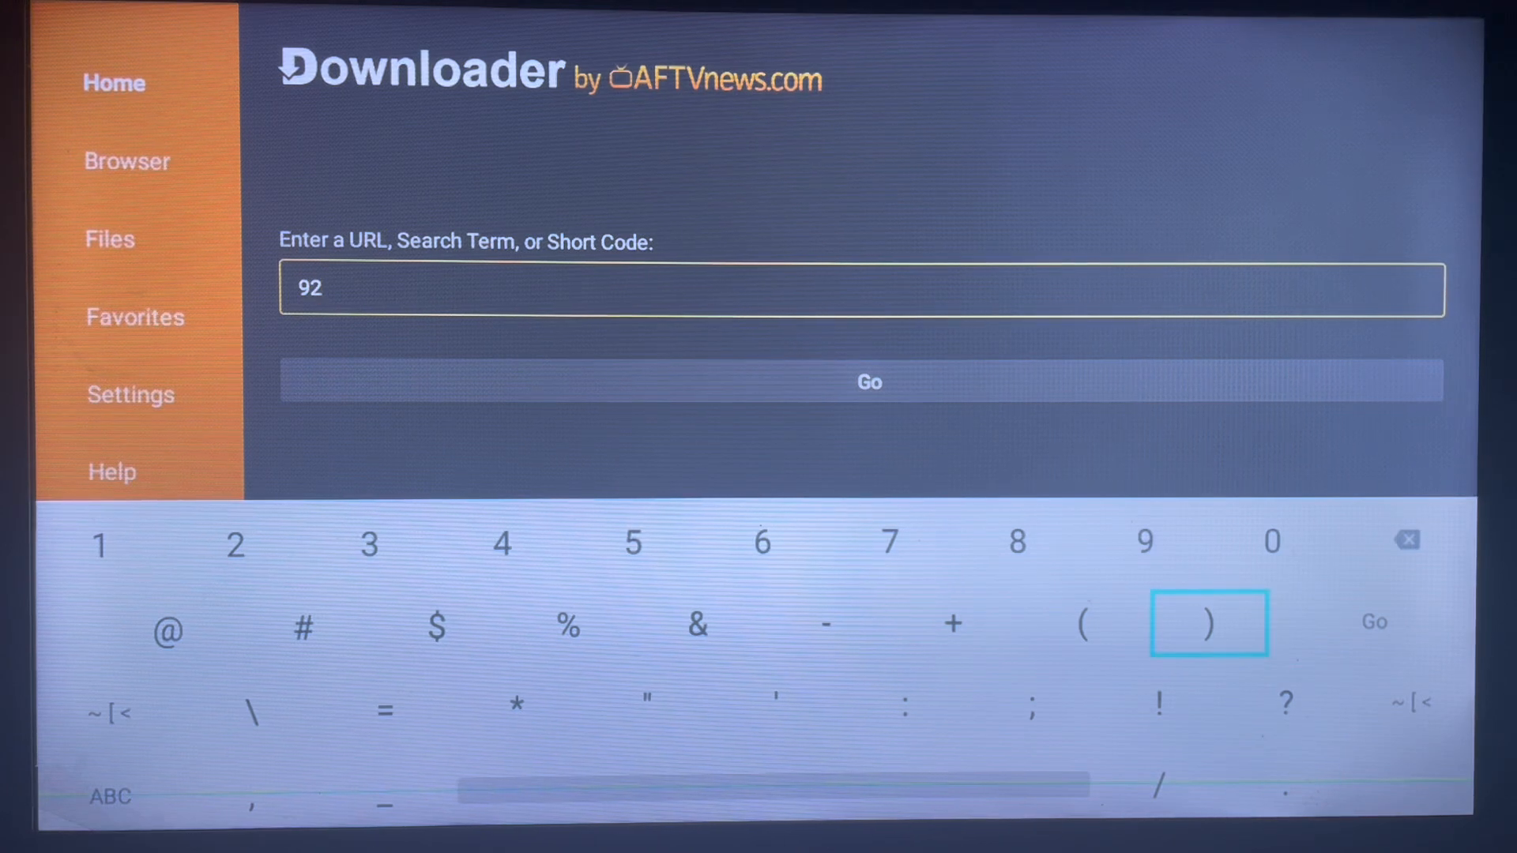
left_click(1146, 542)
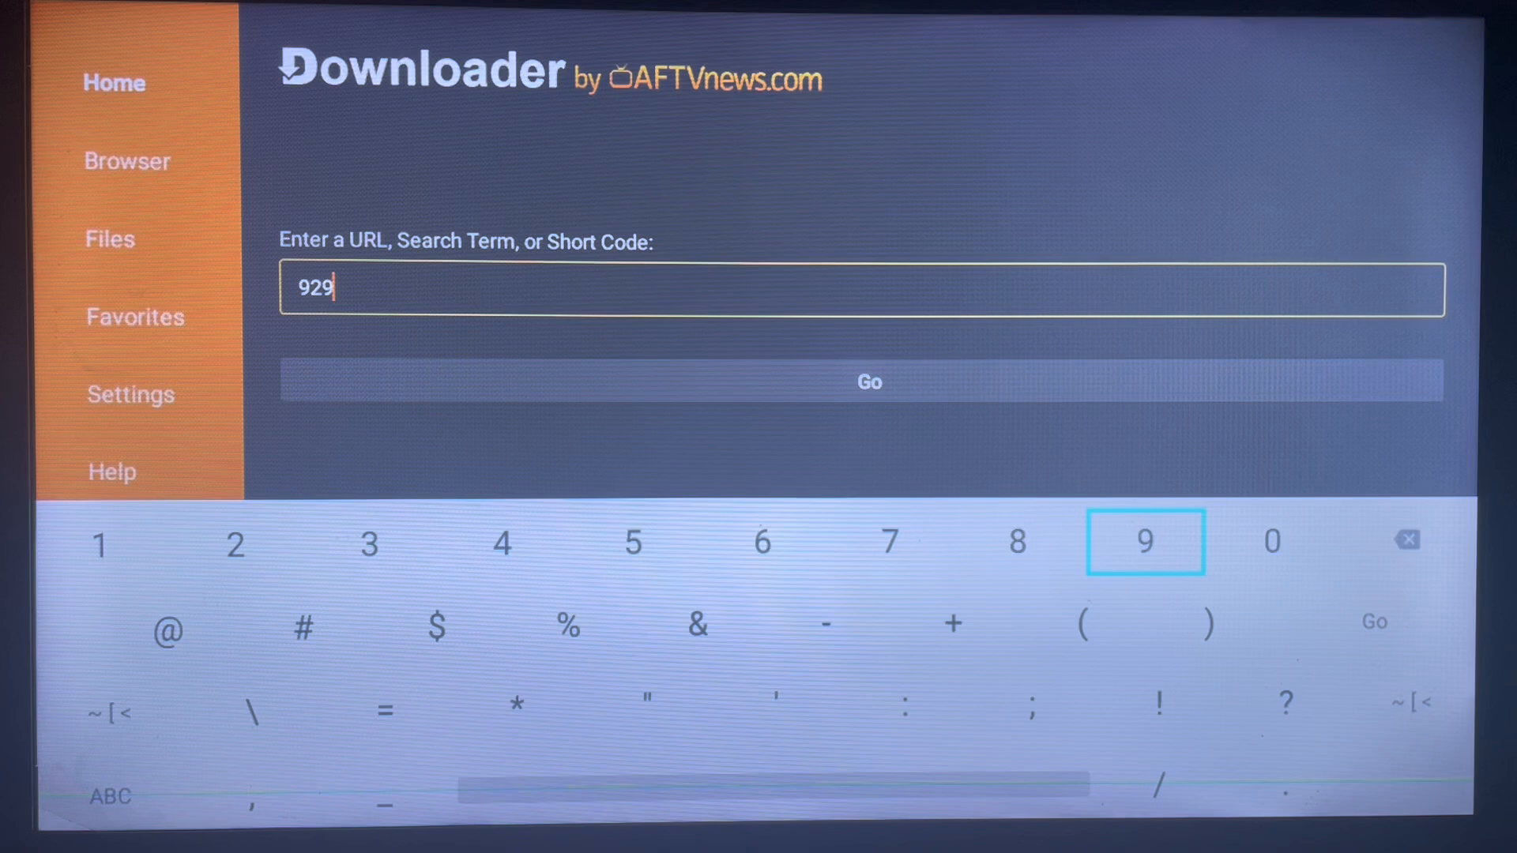
left_click(1016, 542)
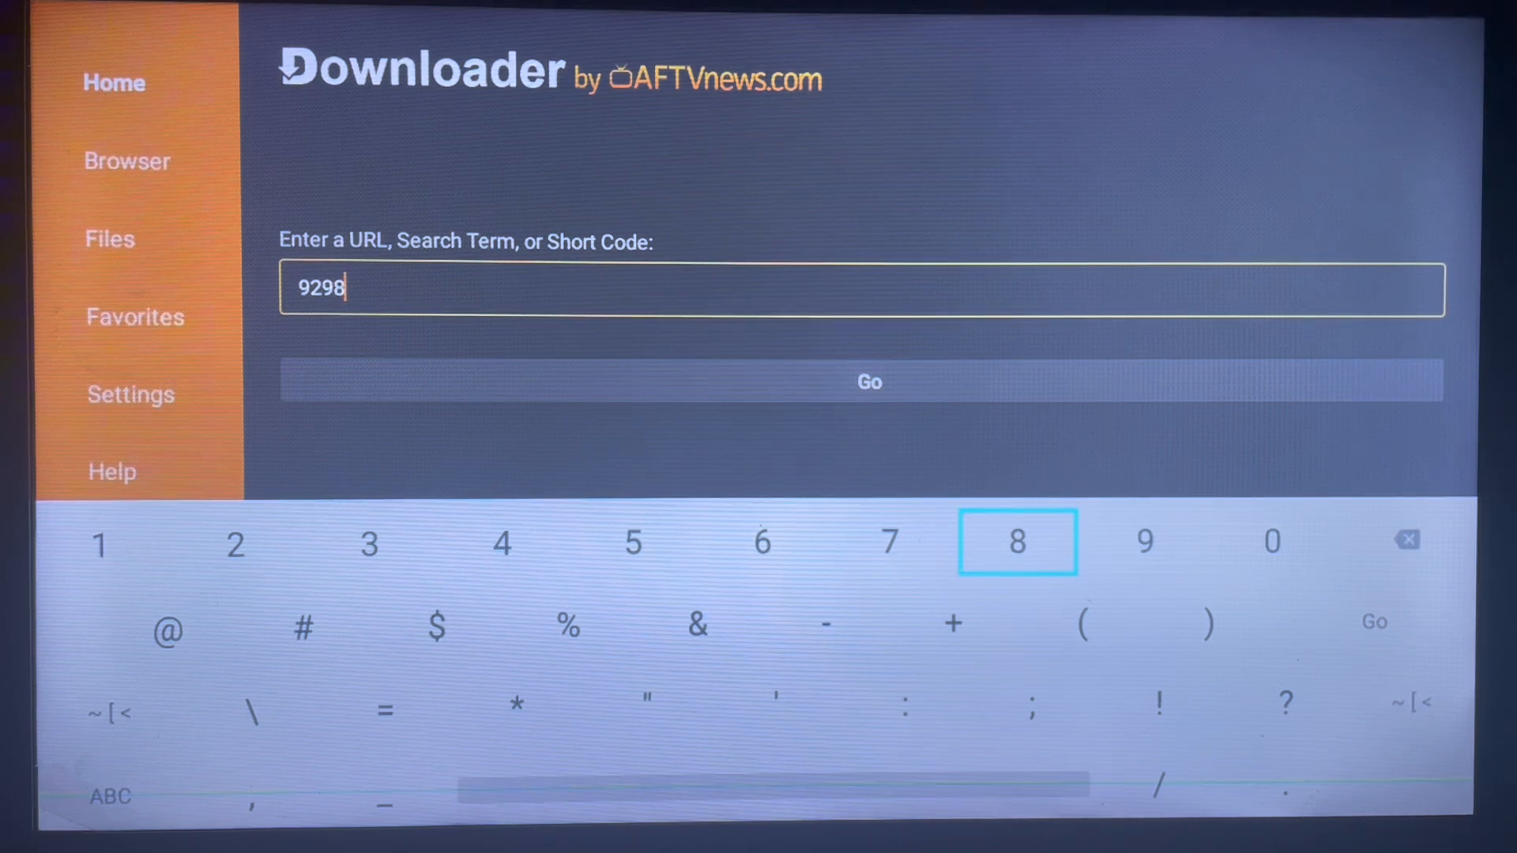
type("78")
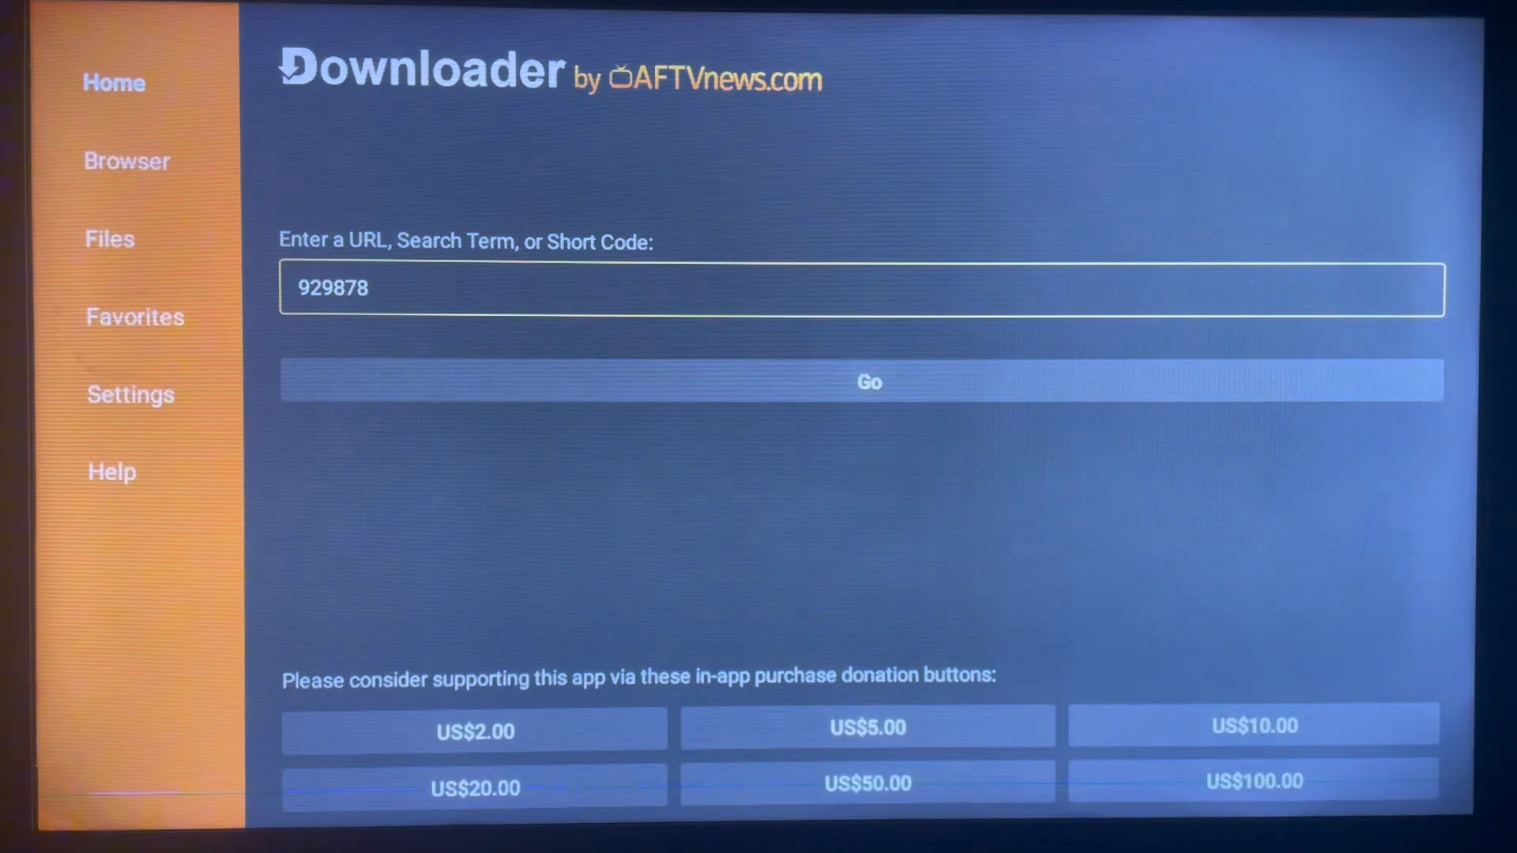
left_click(868, 381)
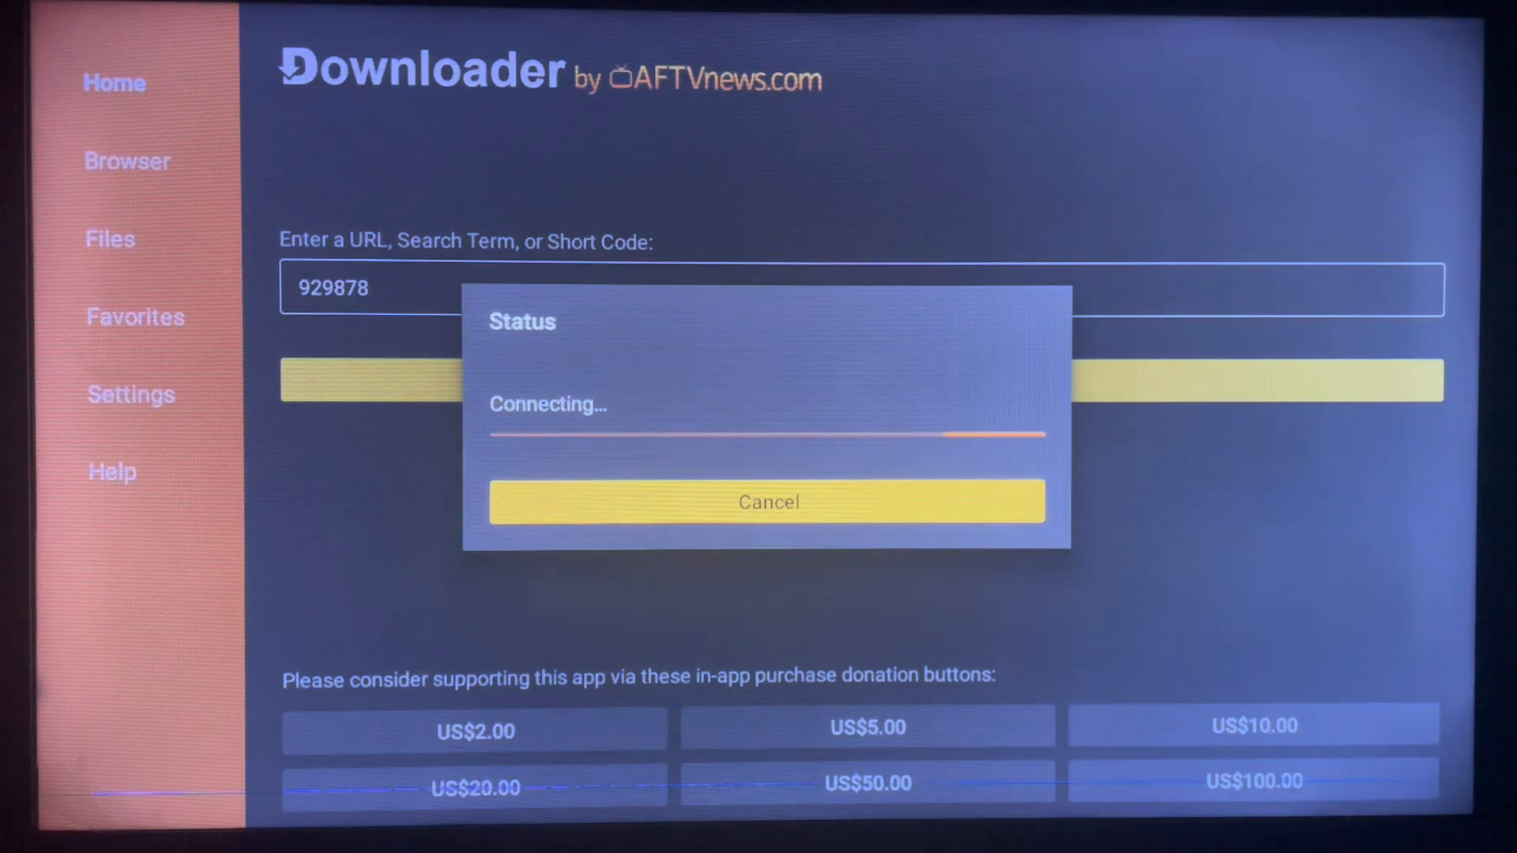